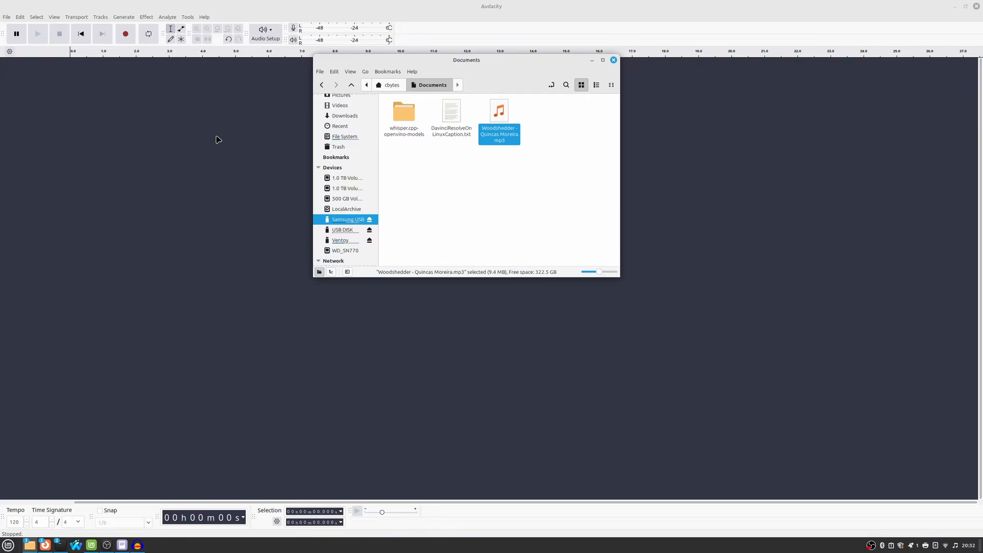
# Import the Woodshedder mp3 from Documents as a stereo track.
pyautogui.doubleClick(498, 119)
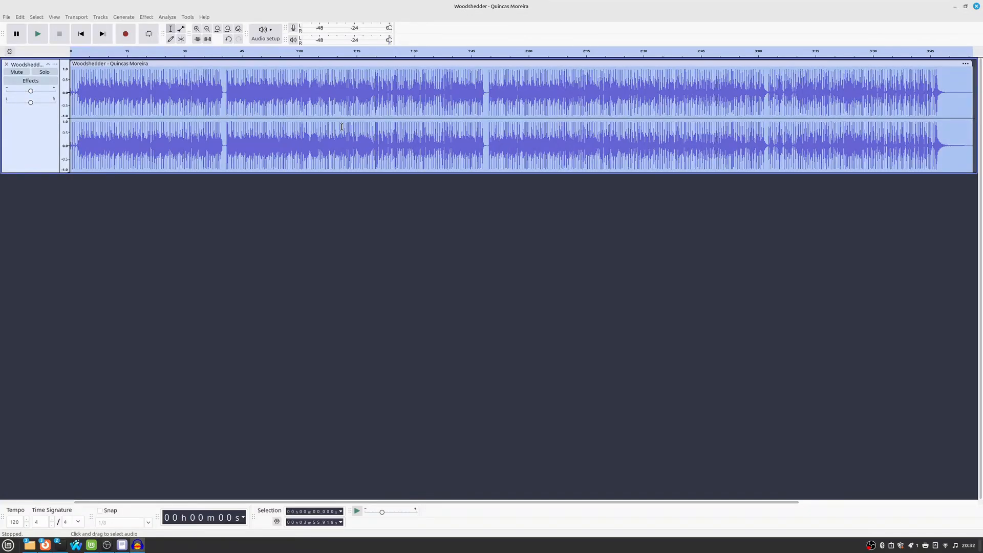
pyautogui.moveTo(178, 67)
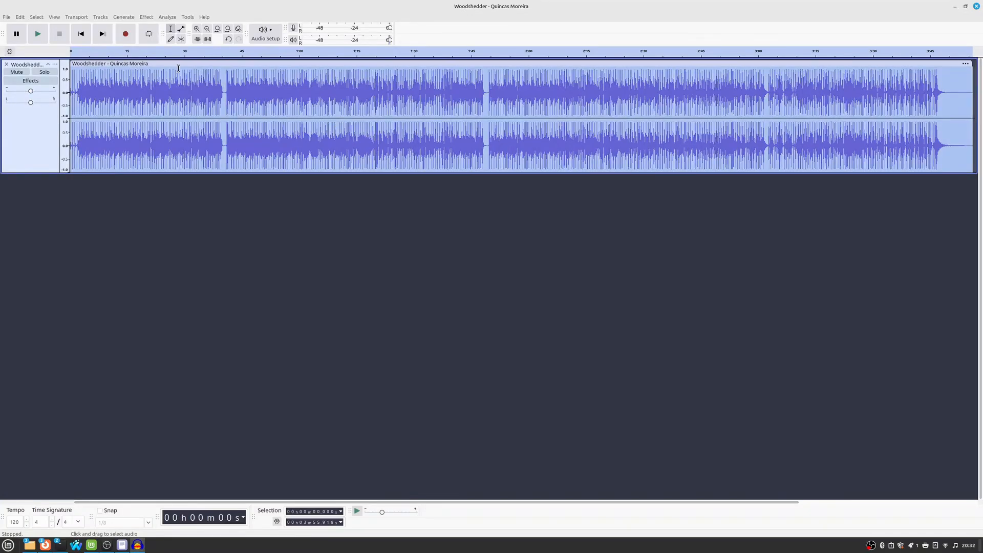
# Apply OpenVINO Music Separation to the song in 4 Stem mode (drums, bass, vocals, others).
pyautogui.click(146, 17)
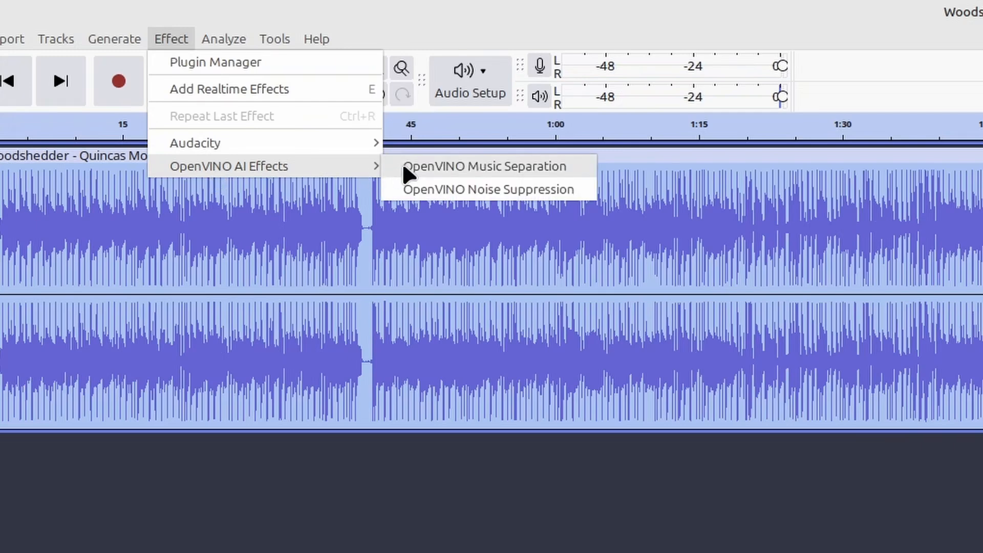
pyautogui.click(484, 166)
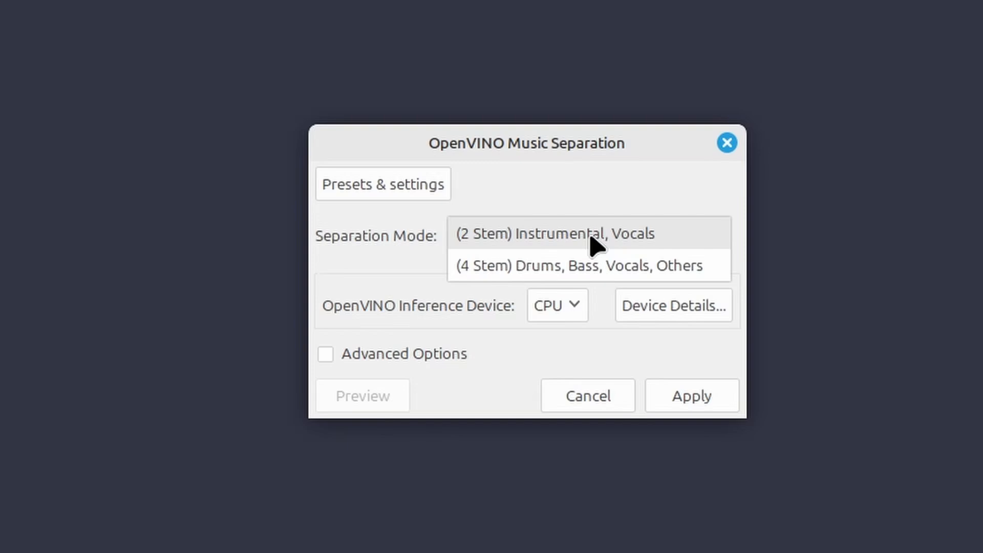
pyautogui.click(582, 264)
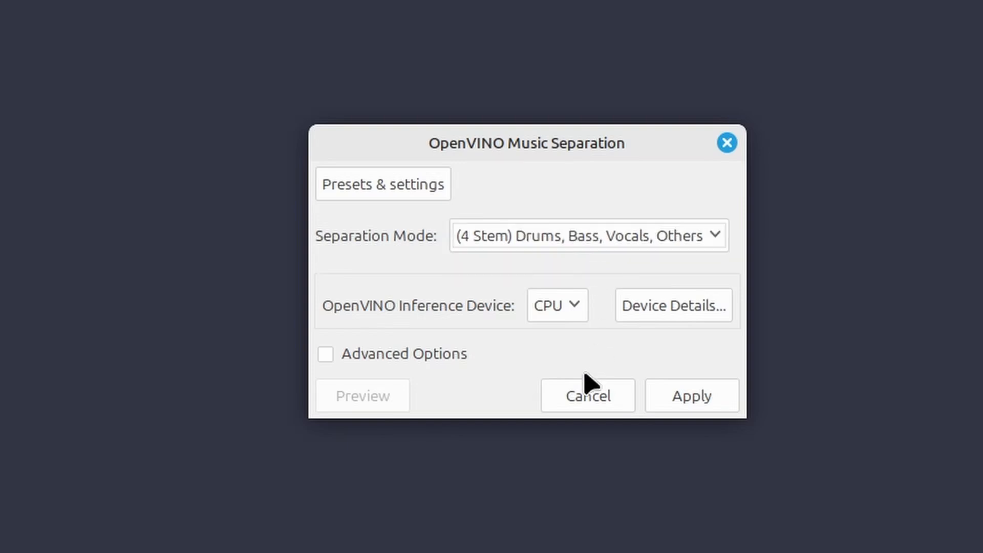
pyautogui.moveTo(673, 411)
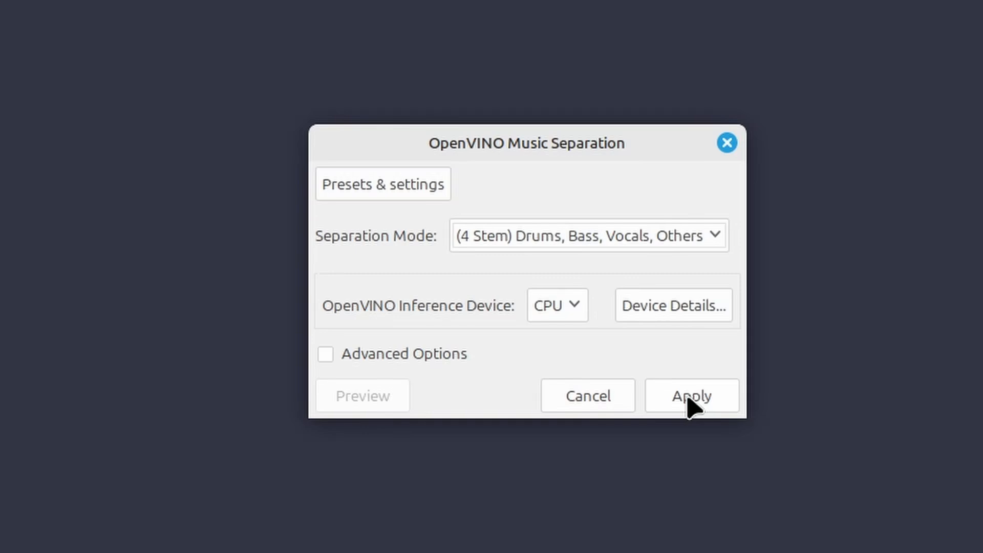
pyautogui.click(691, 395)
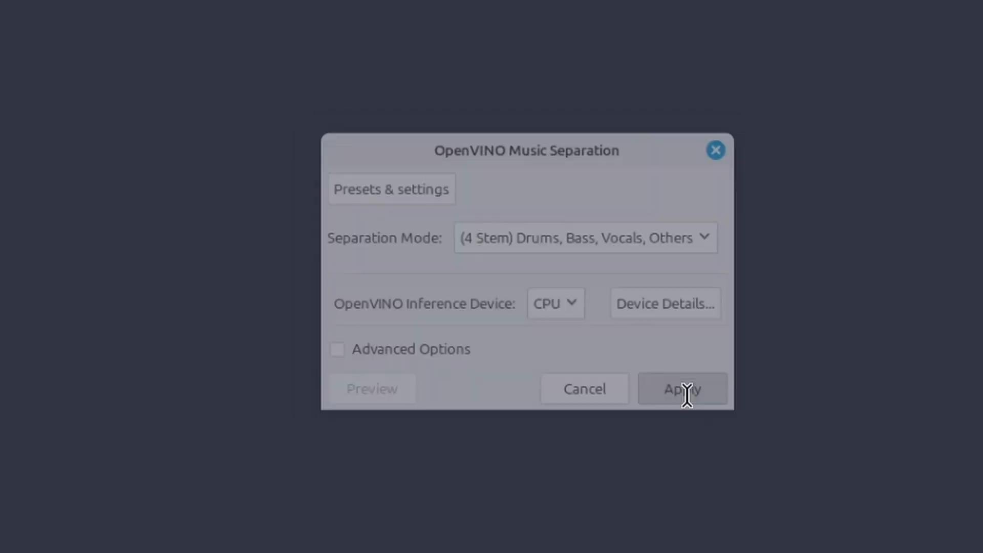
pyautogui.click(681, 389)
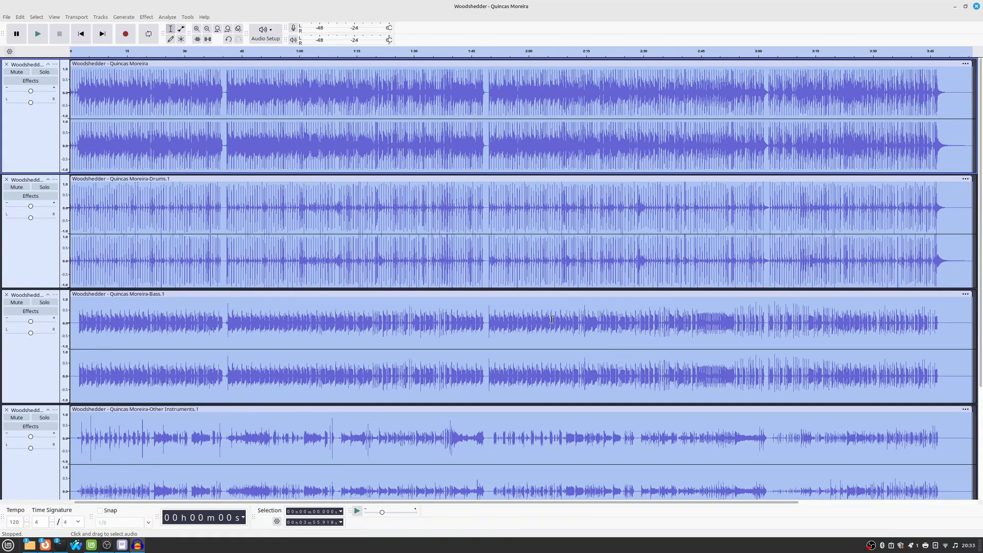
pyautogui.moveTo(595, 254)
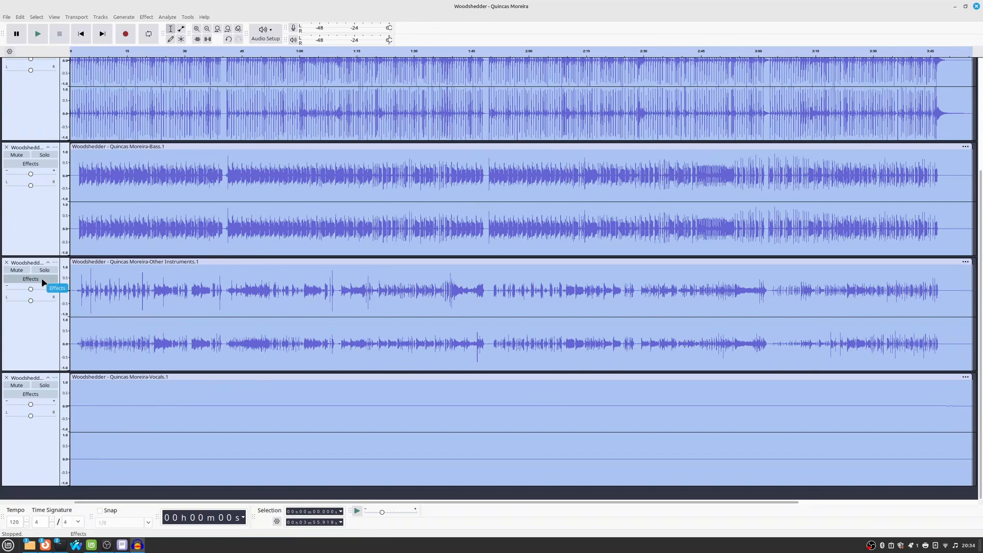
pyautogui.moveTo(6, 379)
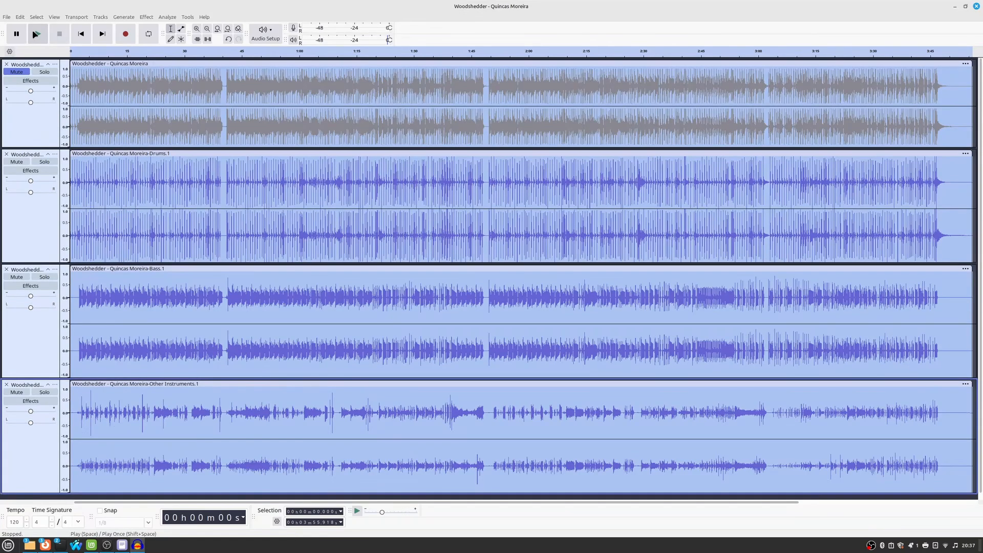
# Play the stems from the start and toggle the bass stem's mute while listening.
pyautogui.click(35, 33)
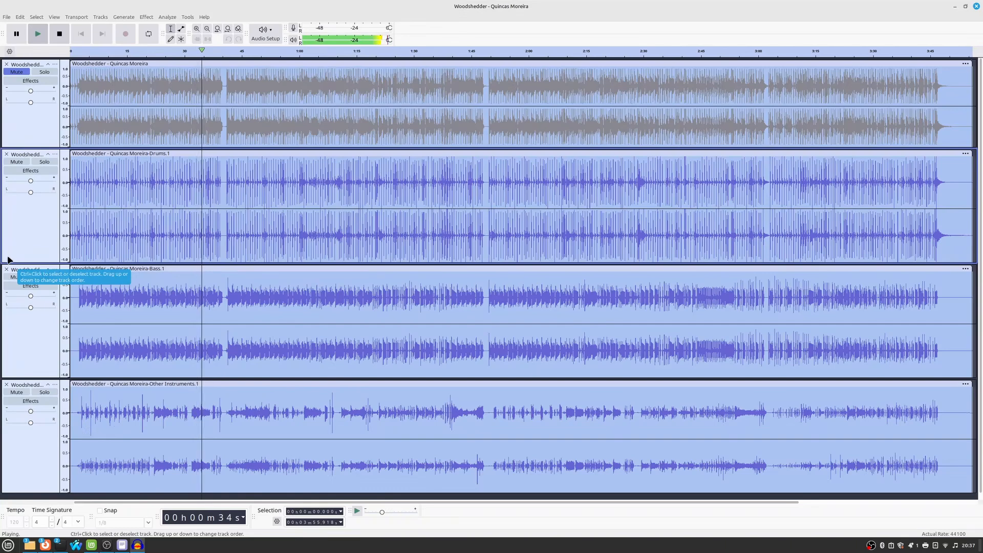
pyautogui.moveTo(18, 277)
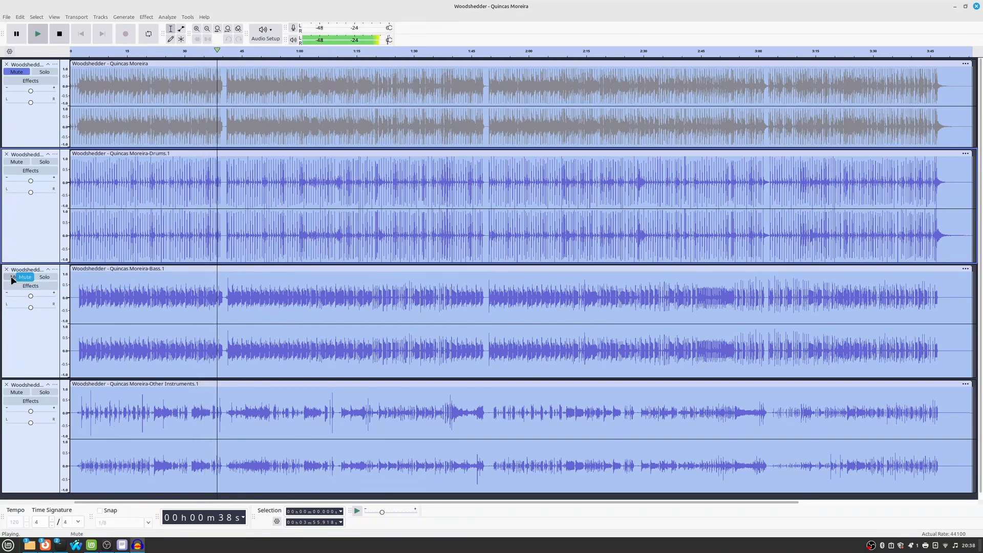
pyautogui.click(17, 277)
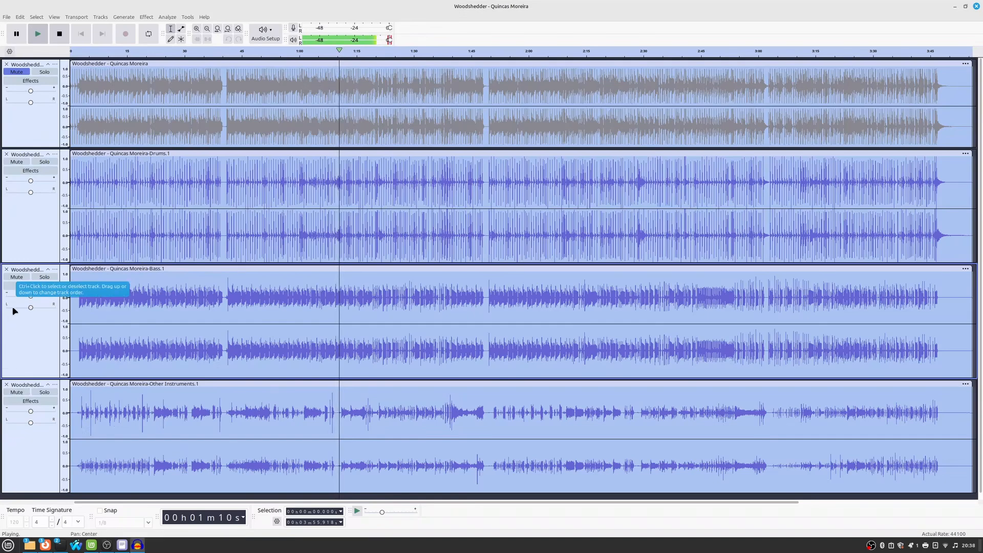
# Raise the bass stem gain to +3.0 dB and mute the Other Instruments stem.
pyautogui.moveTo(30, 296); pyautogui.dragTo(35, 296)
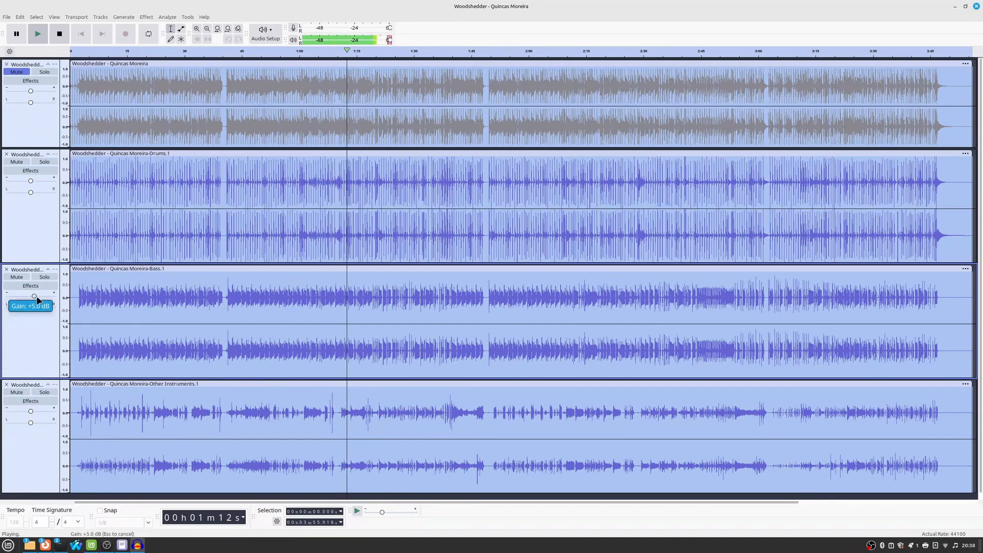
pyautogui.moveTo(34, 295); pyautogui.dragTo(39, 296)
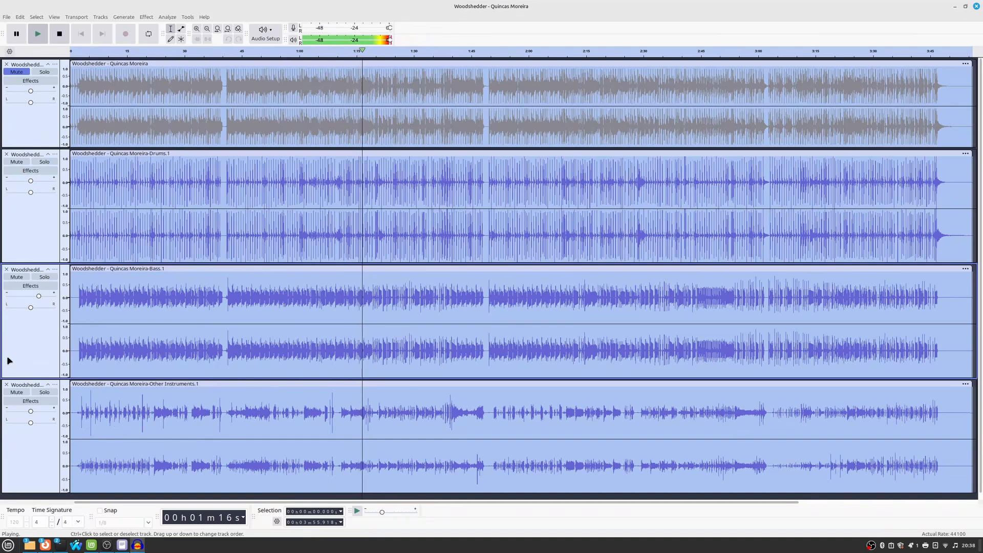
pyautogui.click(16, 392)
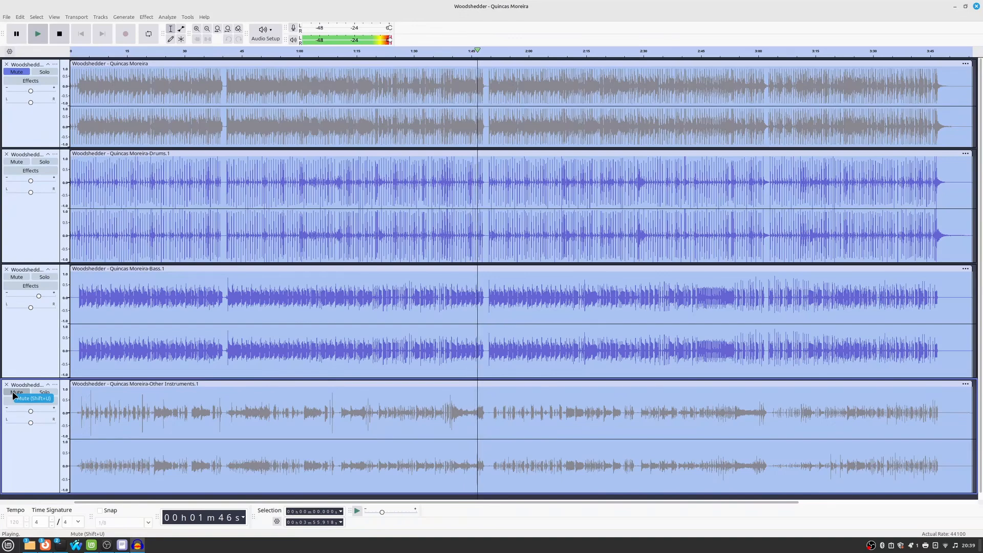
pyautogui.click(16, 392)
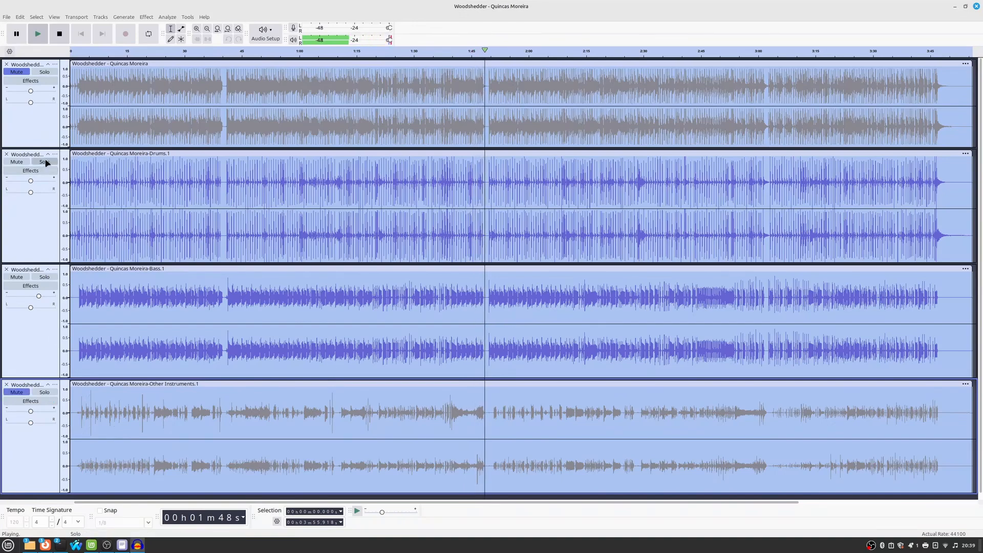